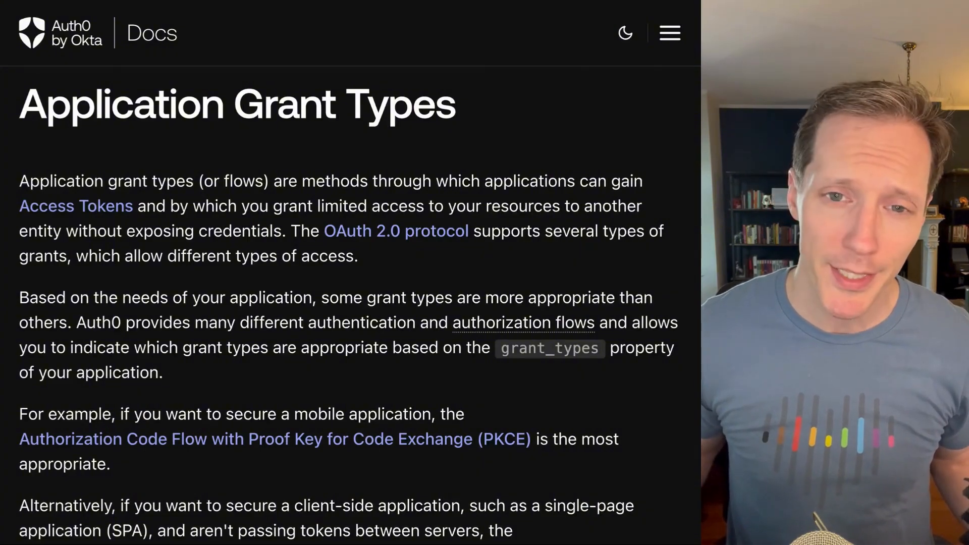
Reach the specification-conforming grants table and highlight the authorization_code grant type
scroll("down", 3)
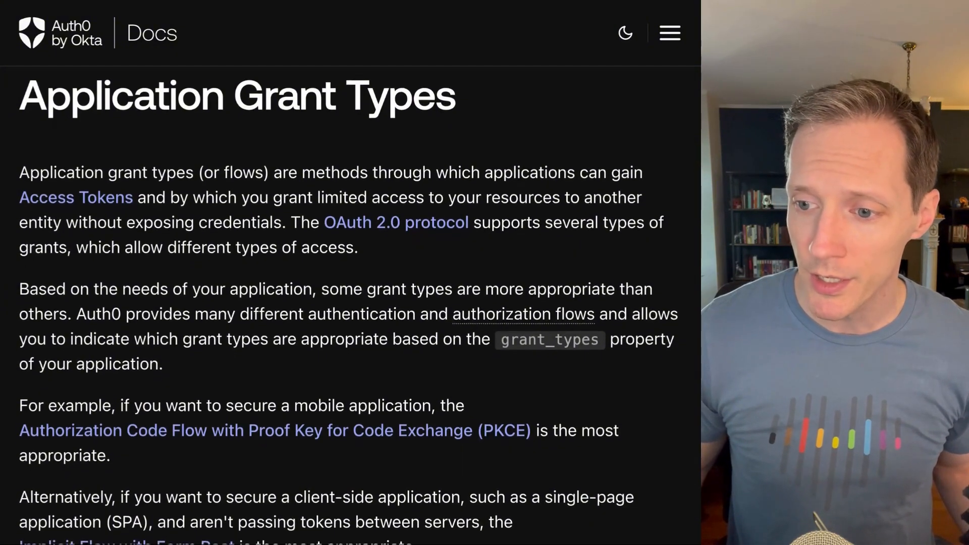
scroll("down", 3)
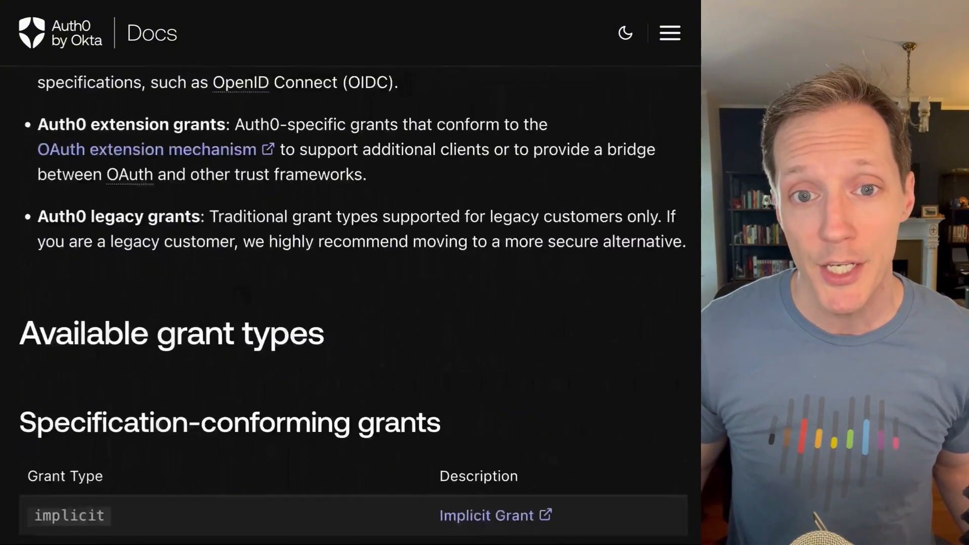
scroll("down", 3)
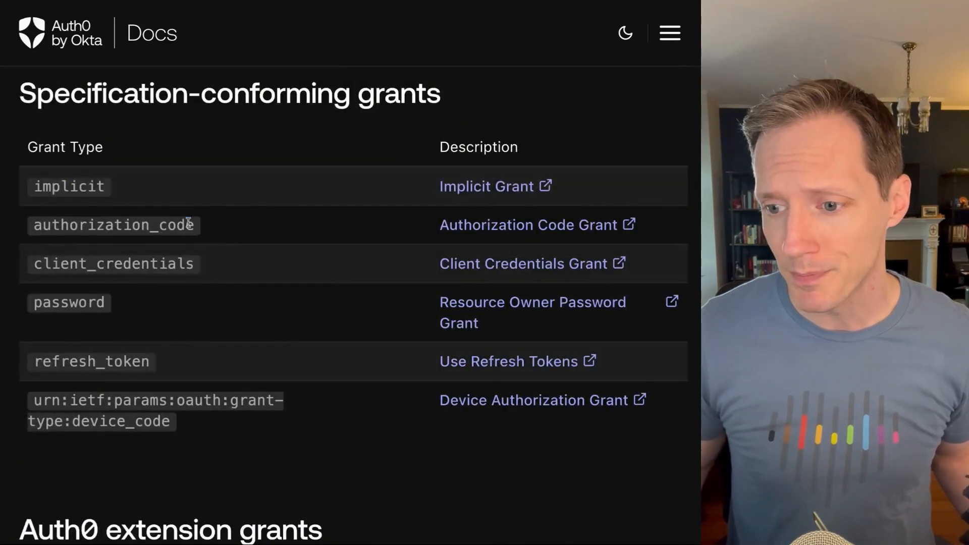
double_click(113, 224)
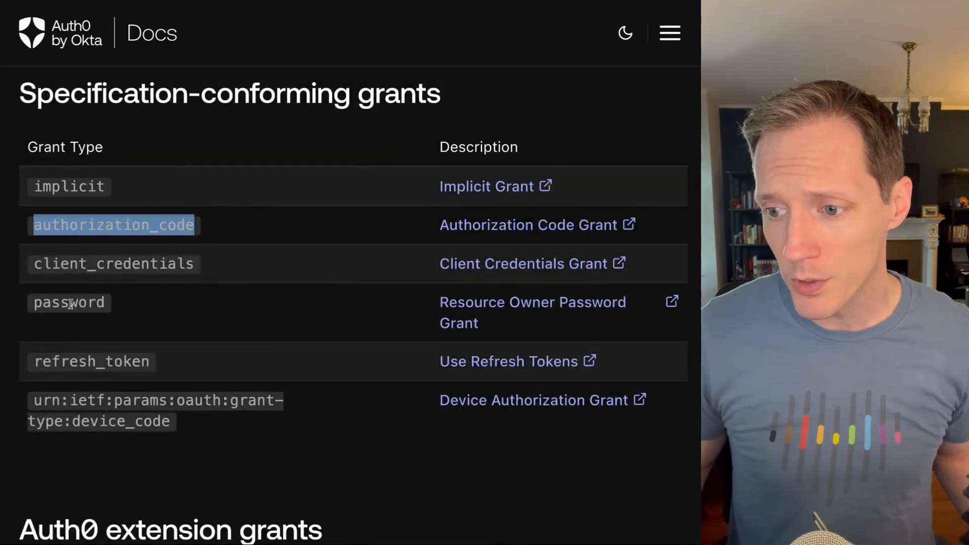
mouse_move(315, 412)
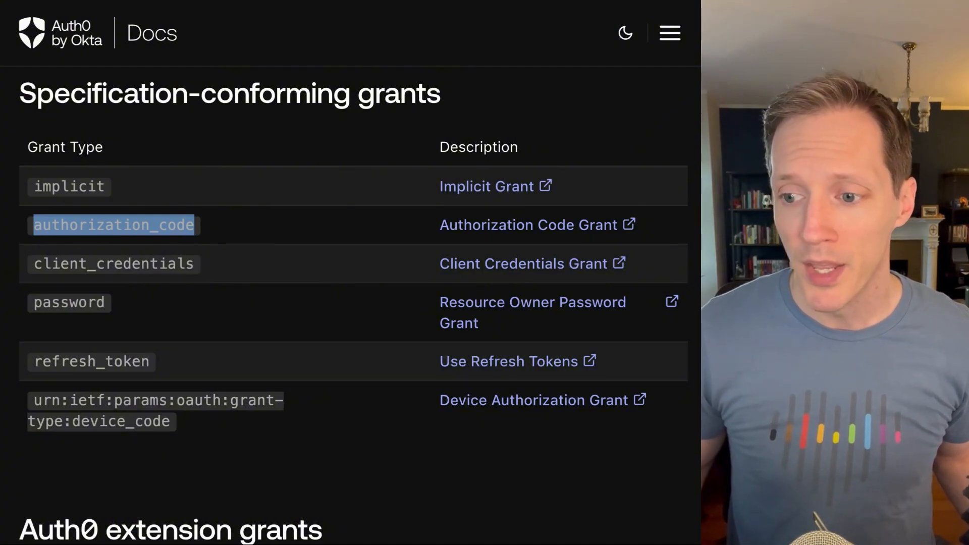
left_click(528, 224)
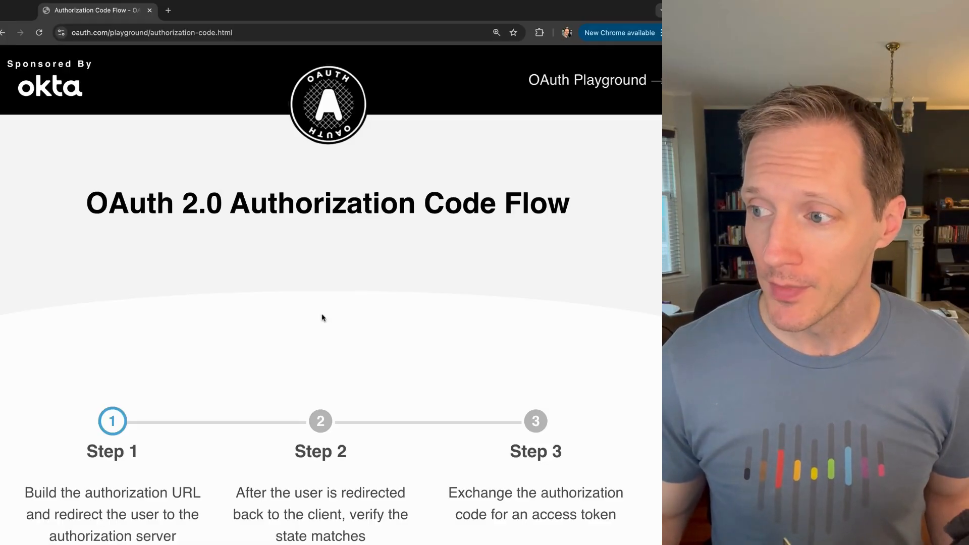
mouse_move(373, 321)
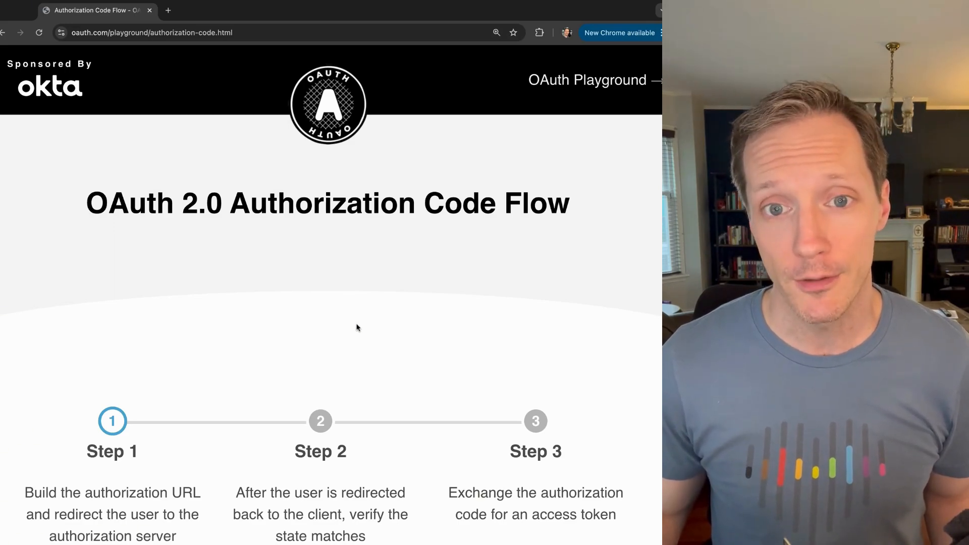
Bring the '1. Build the Authorization URL' section with its generated URL and random state into view
scroll("down", 3)
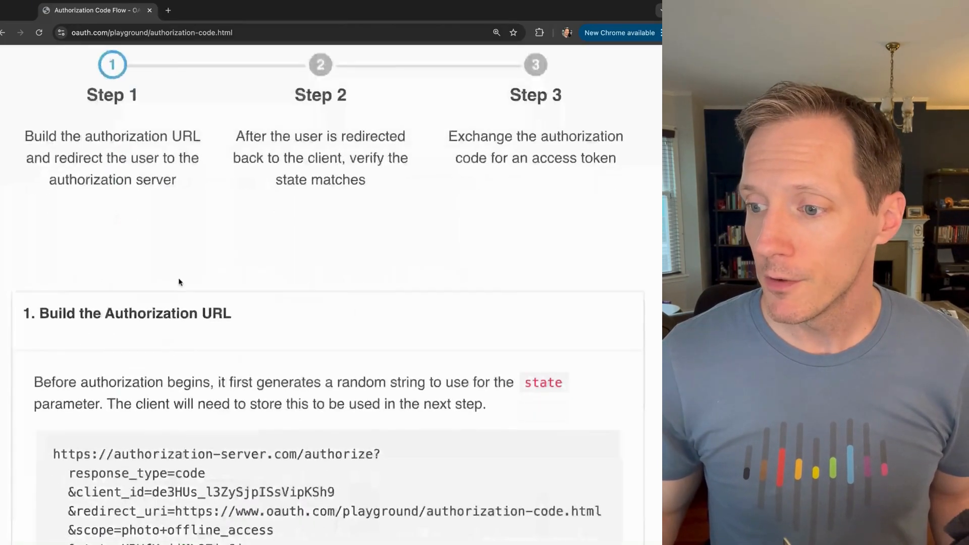
scroll("down", 3)
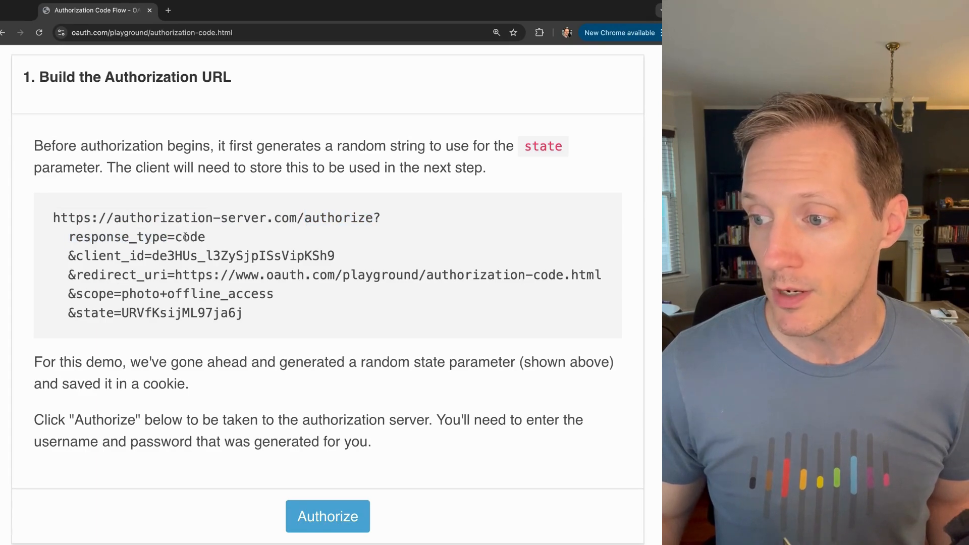
Highlight the response type and state value in the URL, then send the authorization request to the log-in page
double_click(190, 237)
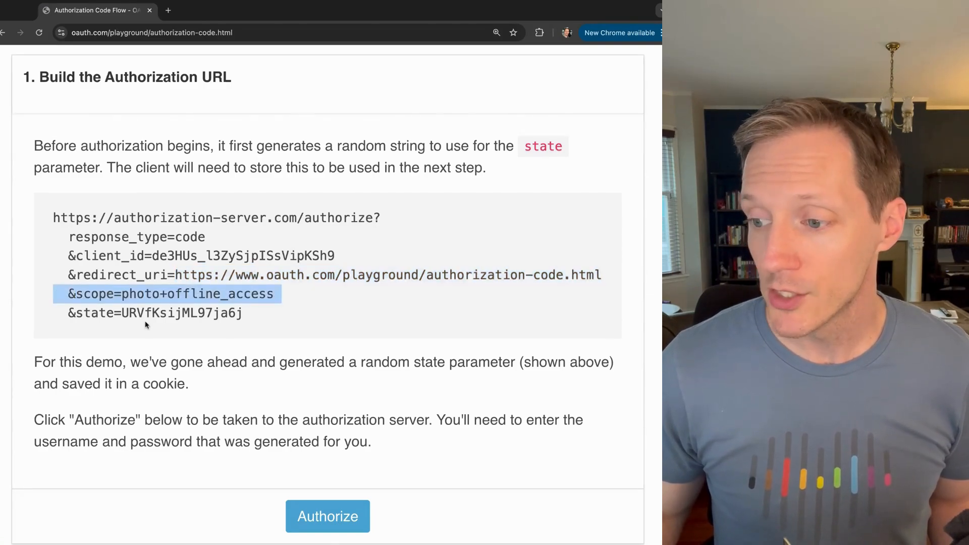
mouse_move(183, 329)
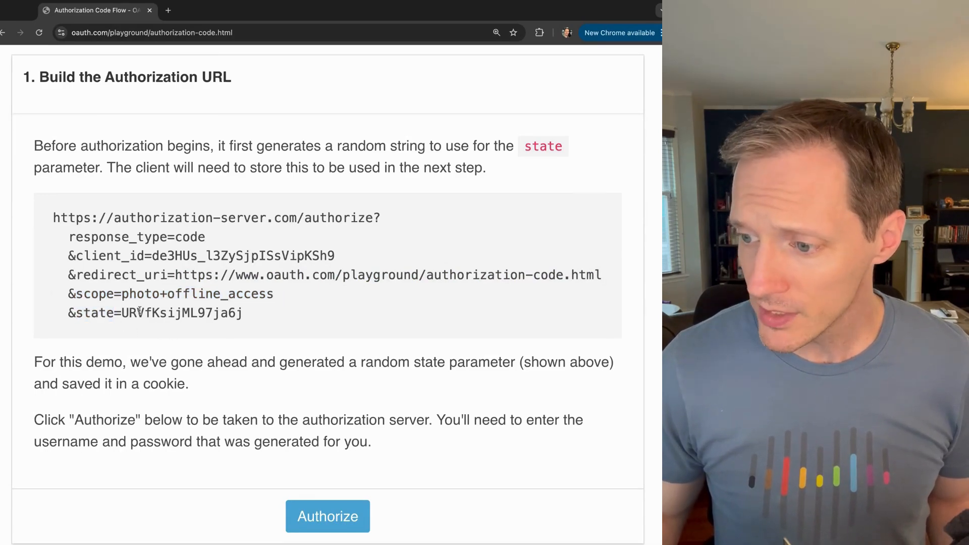
double_click(182, 313)
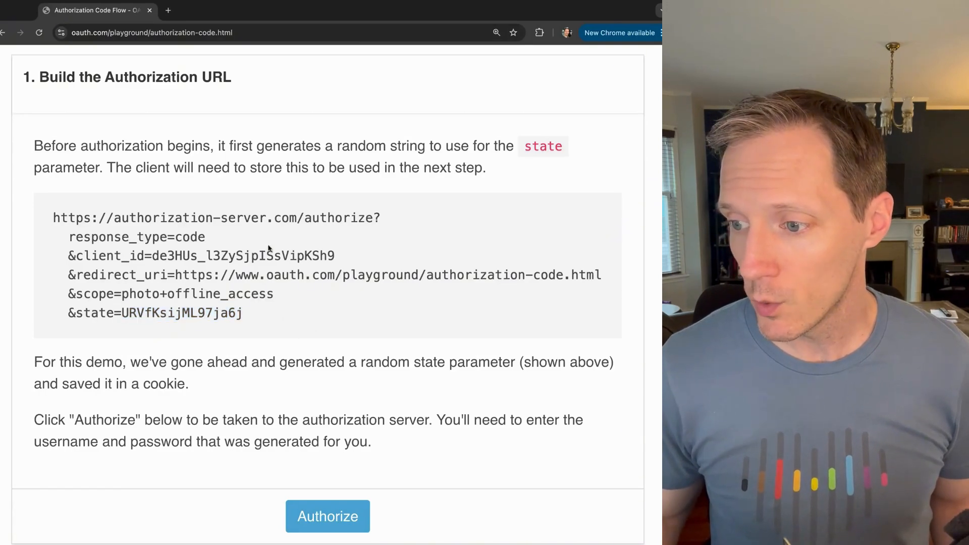
scroll("down", 3)
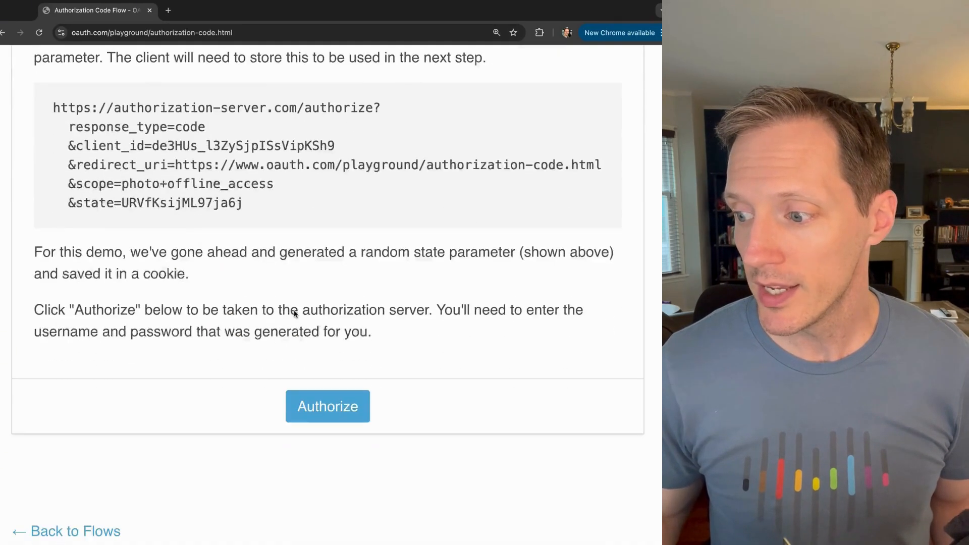
scroll("down", 3)
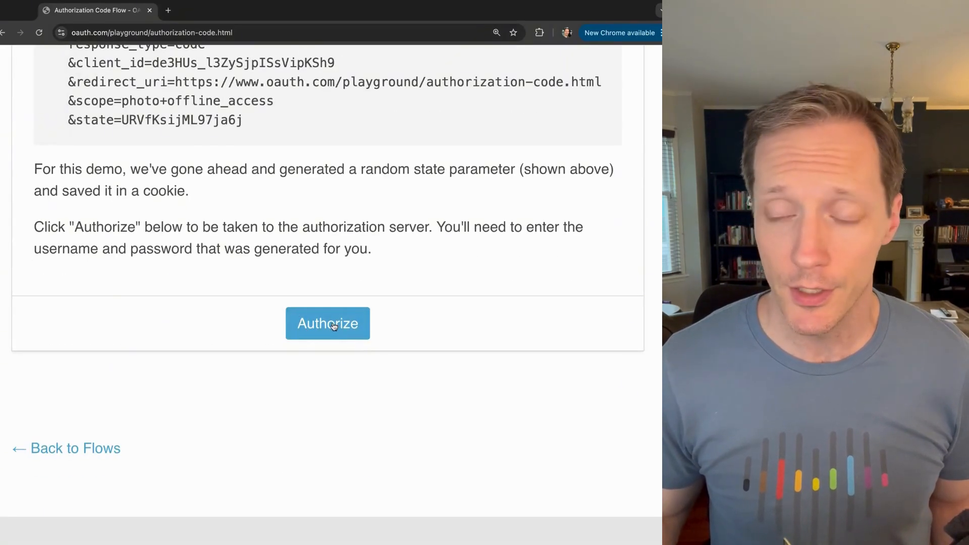
left_click(327, 323)
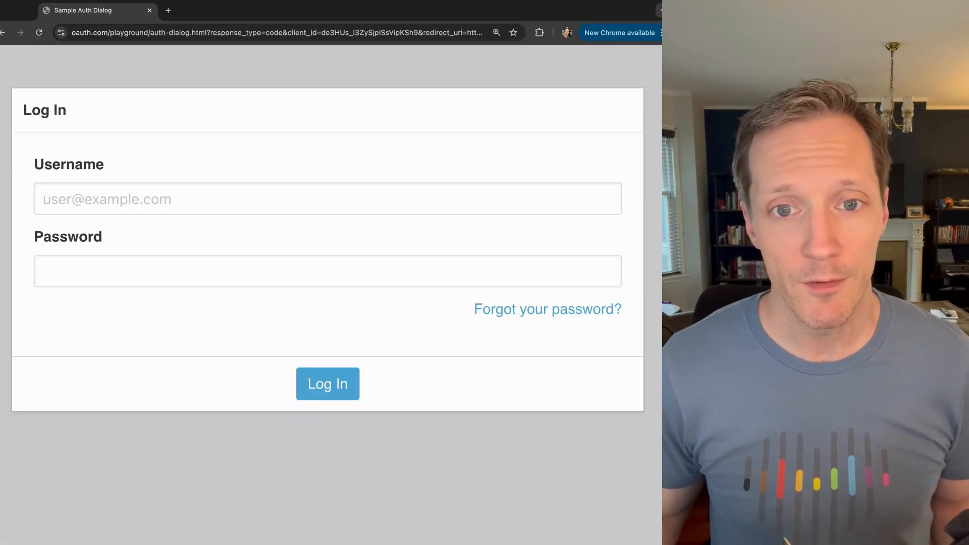
mouse_move(130, 305)
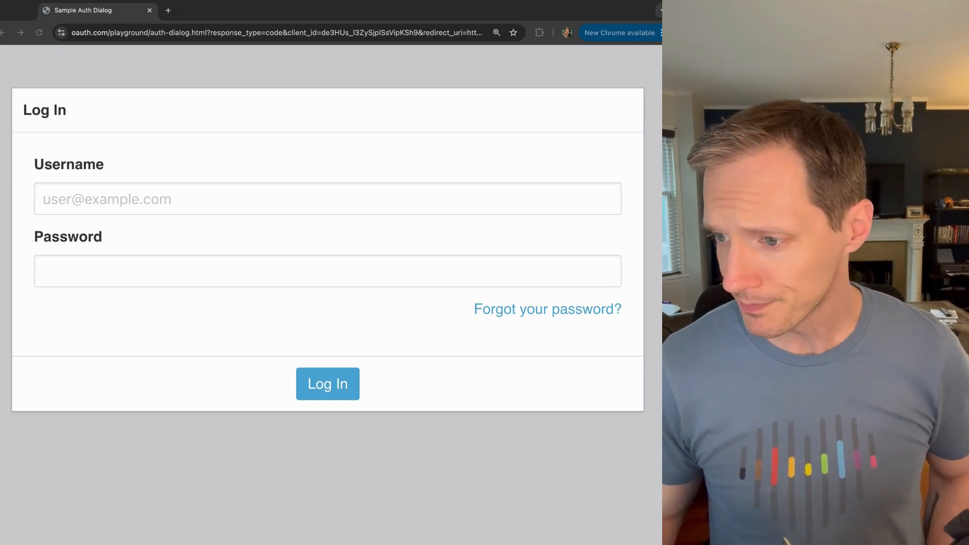
type("open-mandrill@example.com")
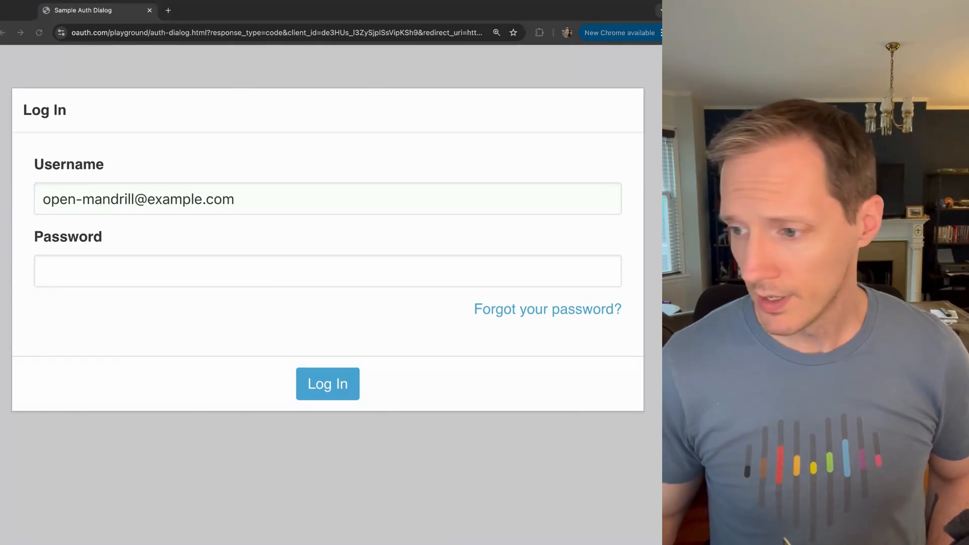
type("password")
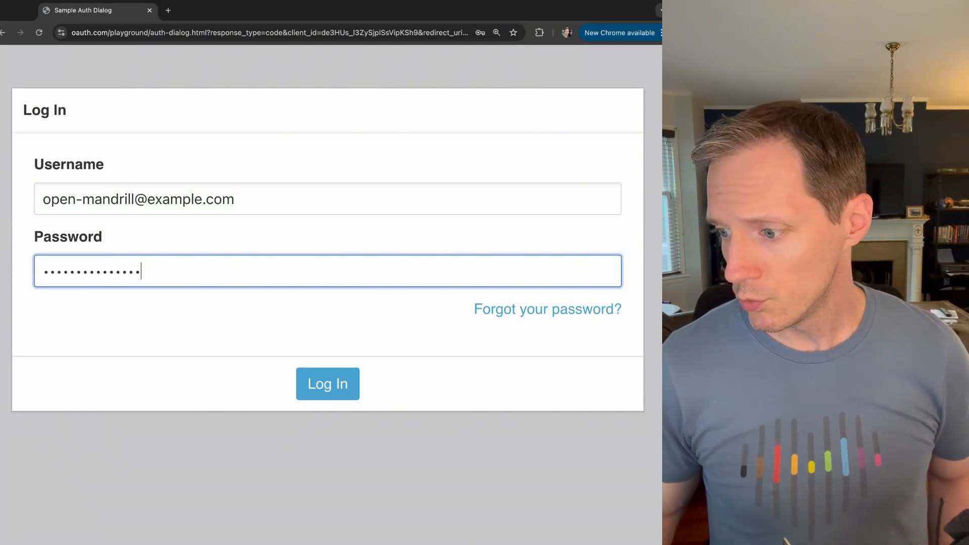
left_click(328, 384)
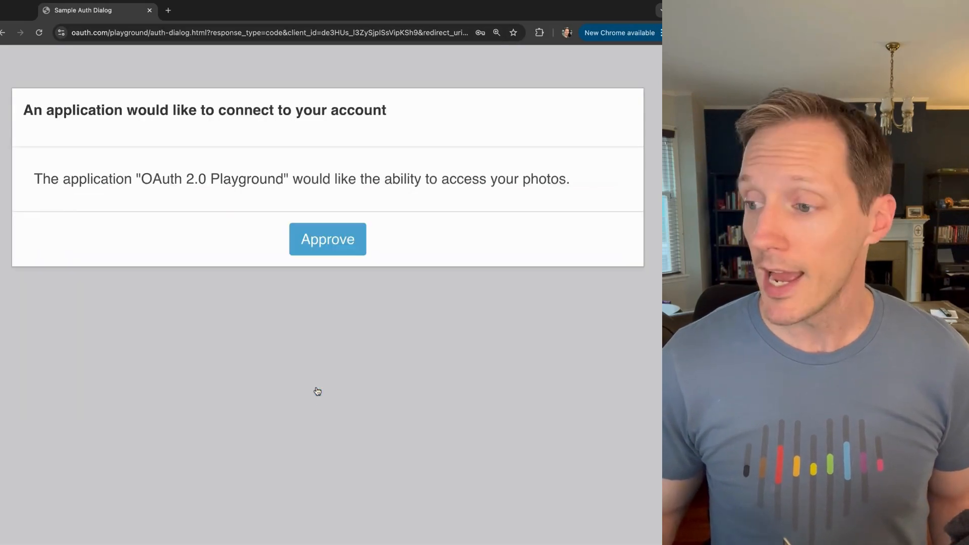
mouse_move(326, 352)
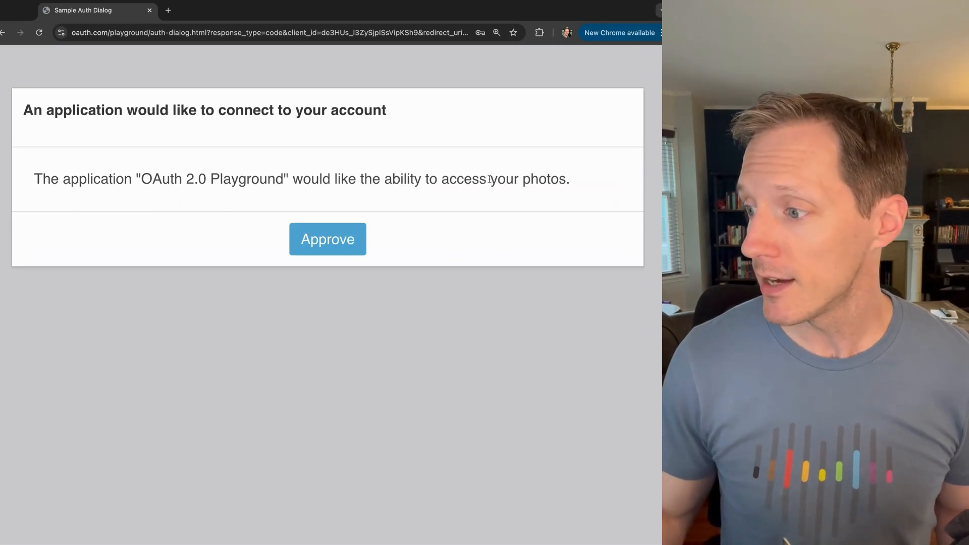
Point out the requested photos scope and approve the application's access request
double_click(544, 179)
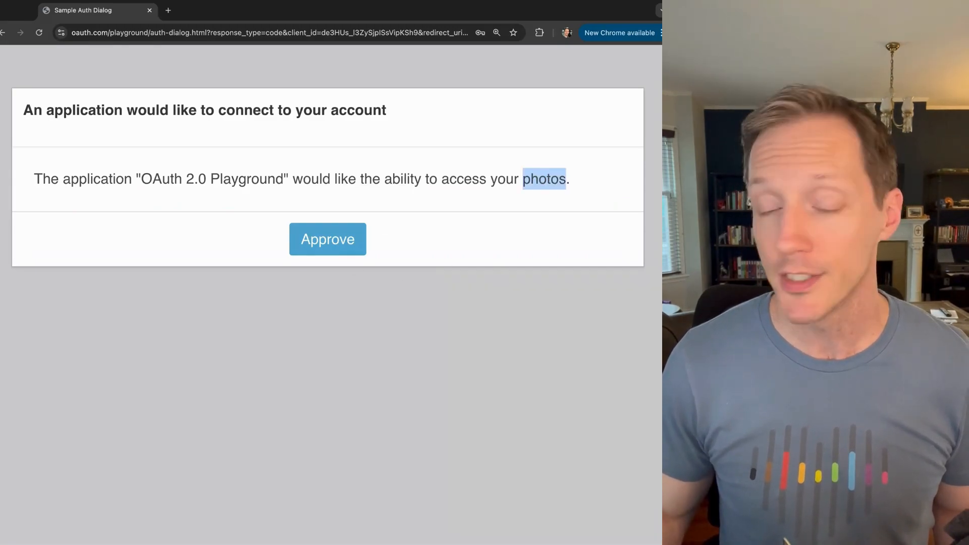
left_click(327, 240)
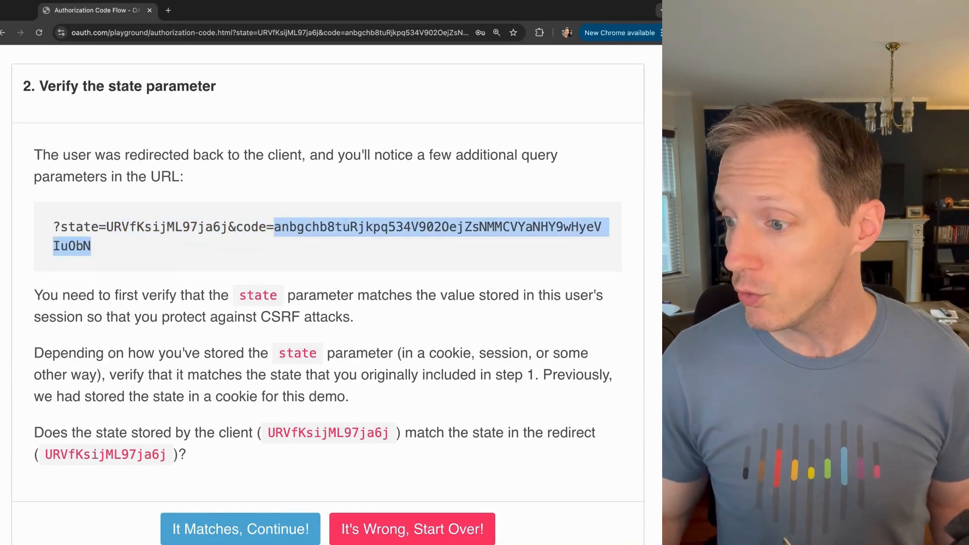
Bring the returned and stored state values into view to compare them before continuing
scroll("down", 3)
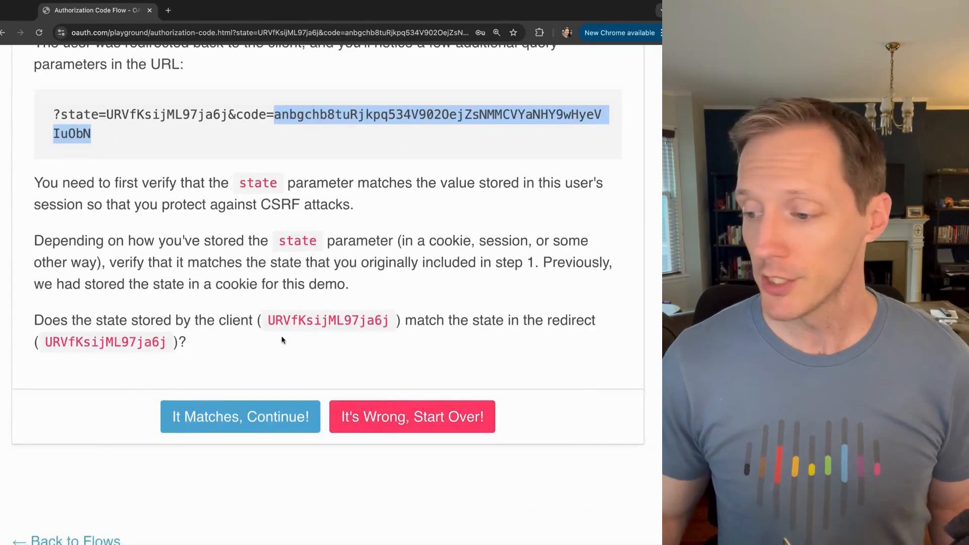
scroll("down", 3)
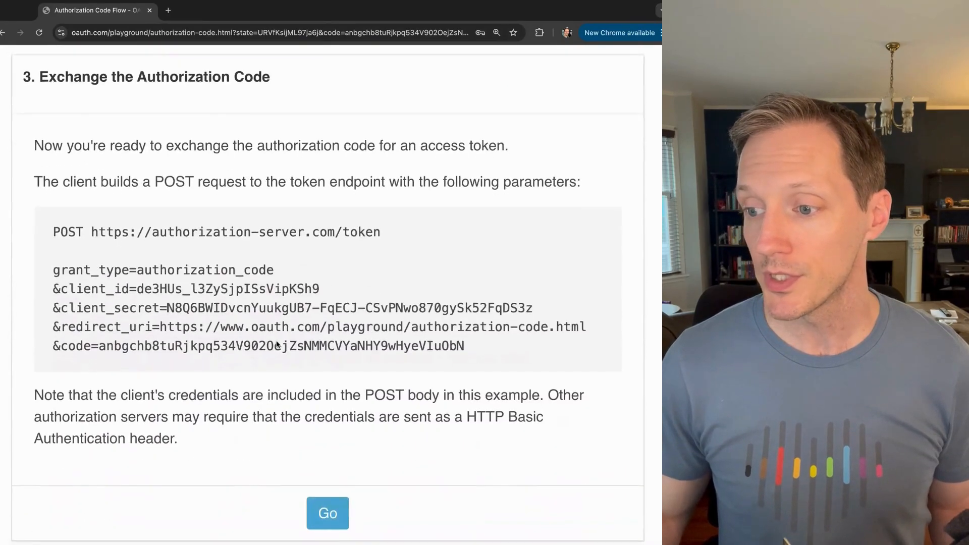
scroll("down", 3)
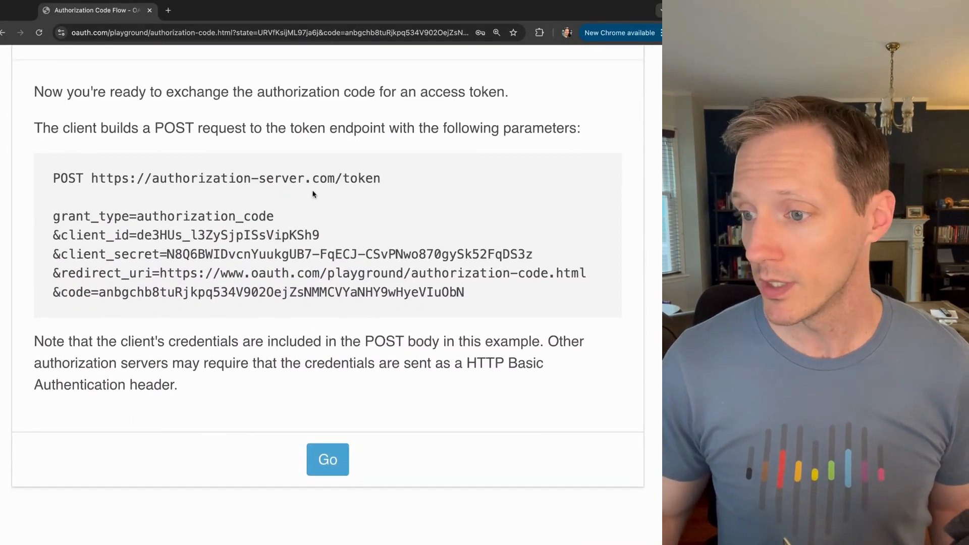
mouse_move(314, 195)
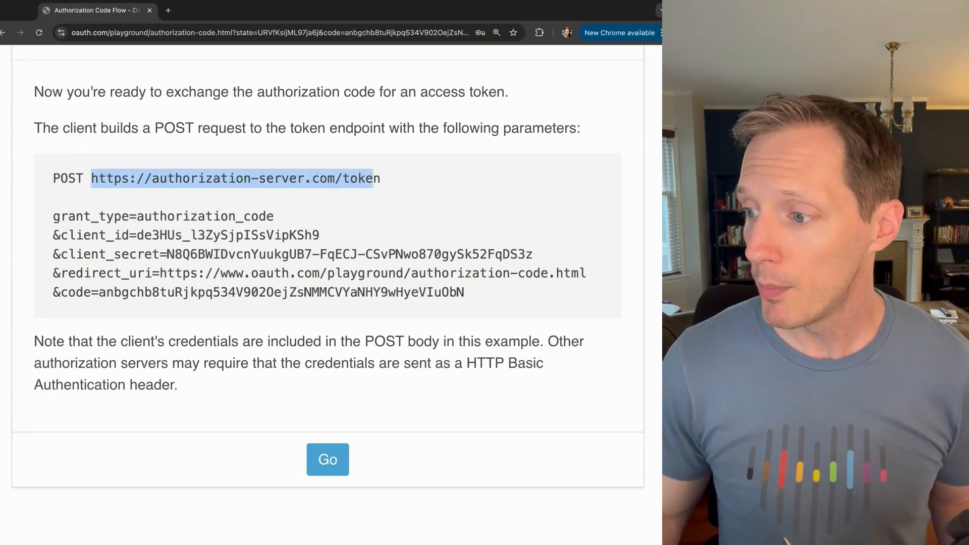
double_click(362, 177)
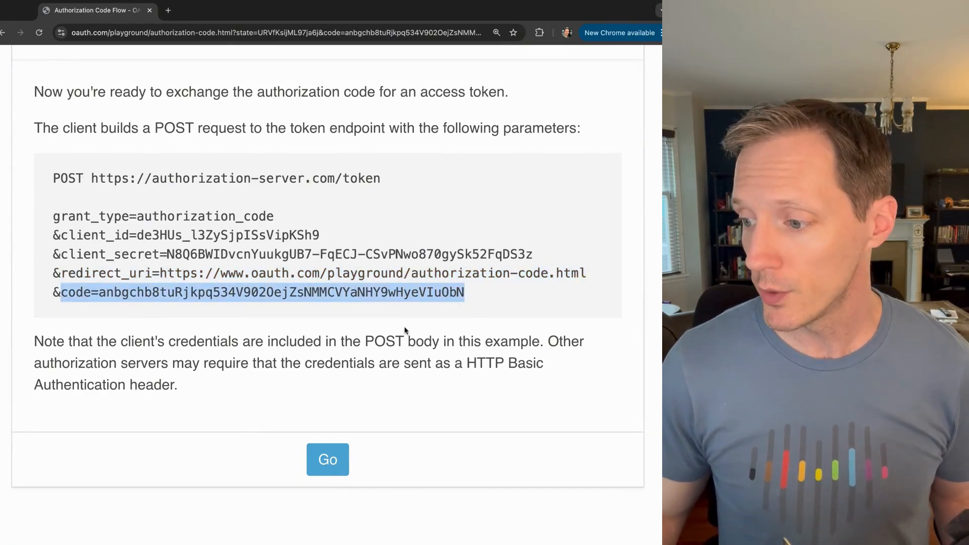
scroll("down", 3)
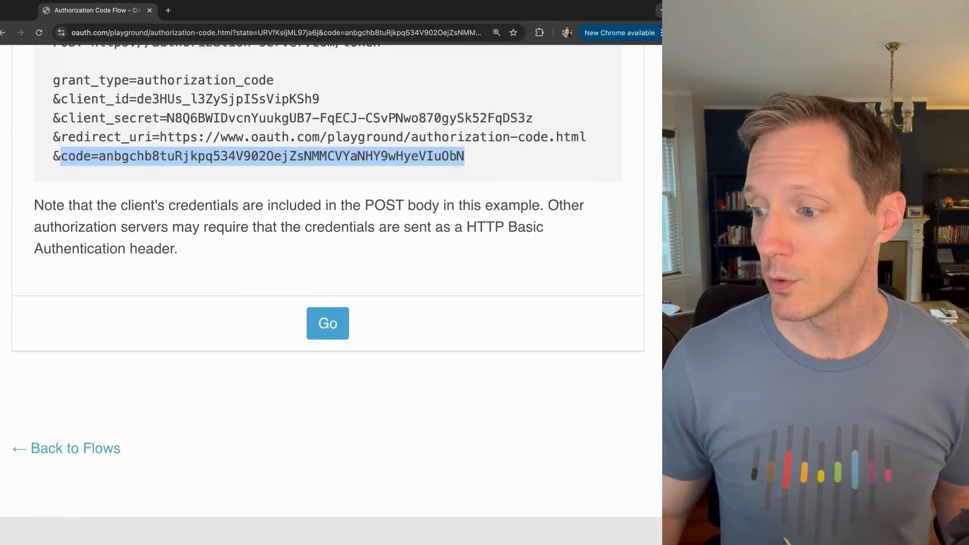
Send the code exchange request and highlight the Bearer token type and token value in the response
left_click(328, 324)
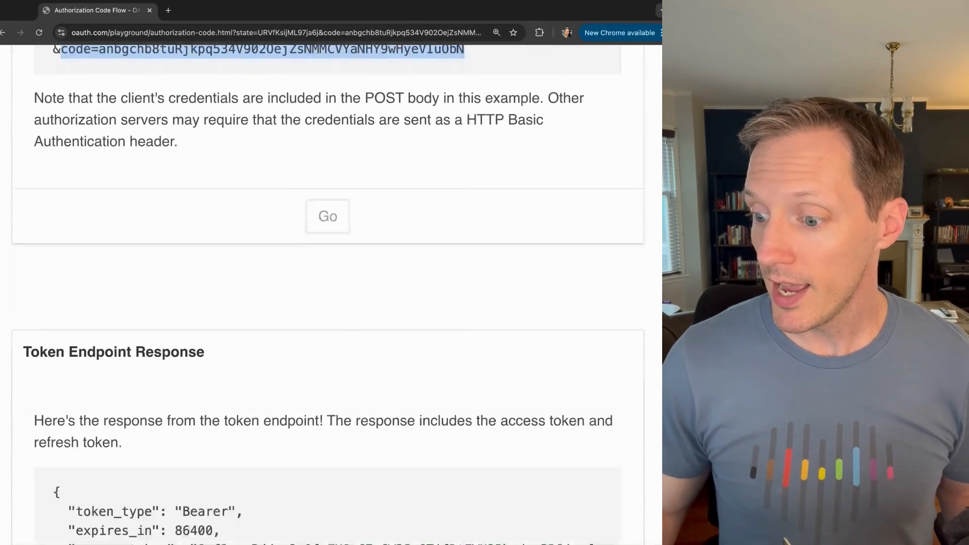
scroll("down", 3)
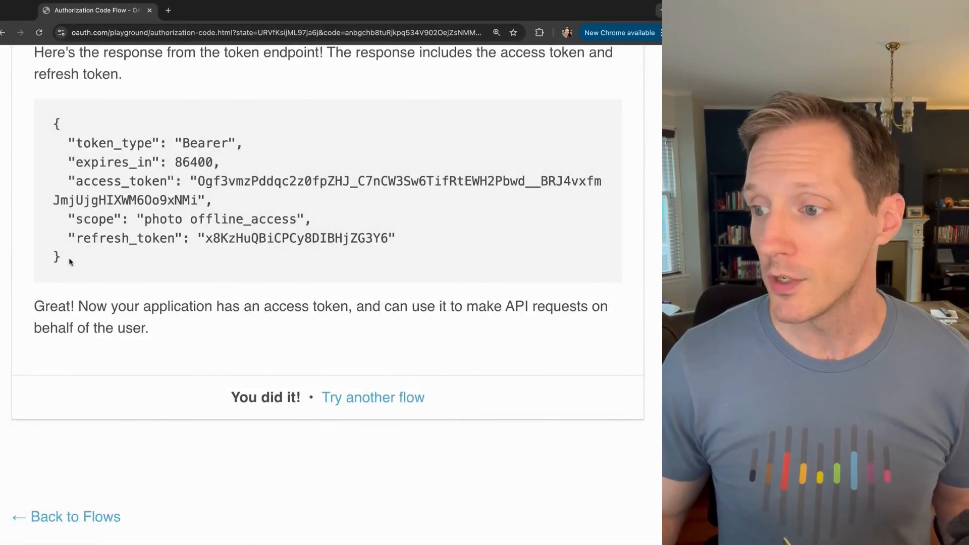
double_click(205, 143)
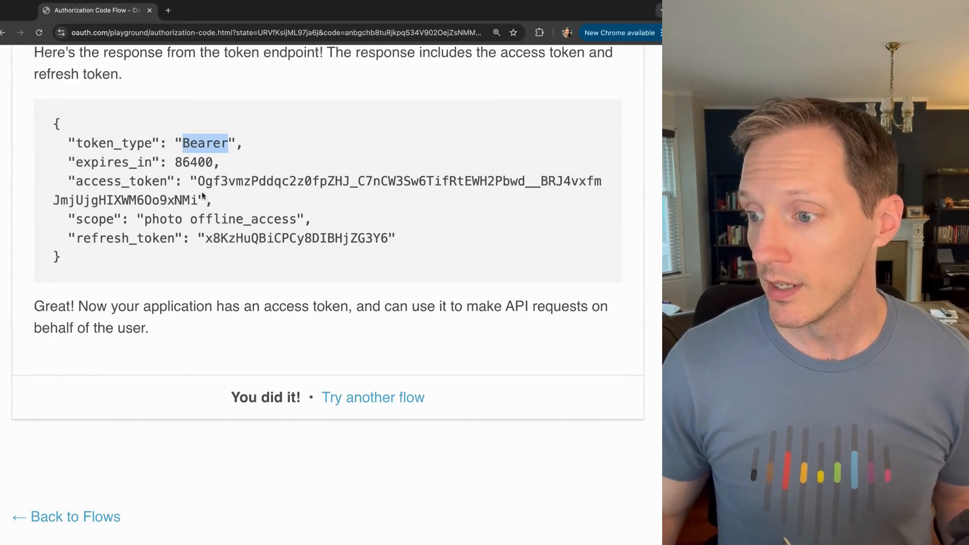
double_click(399, 180)
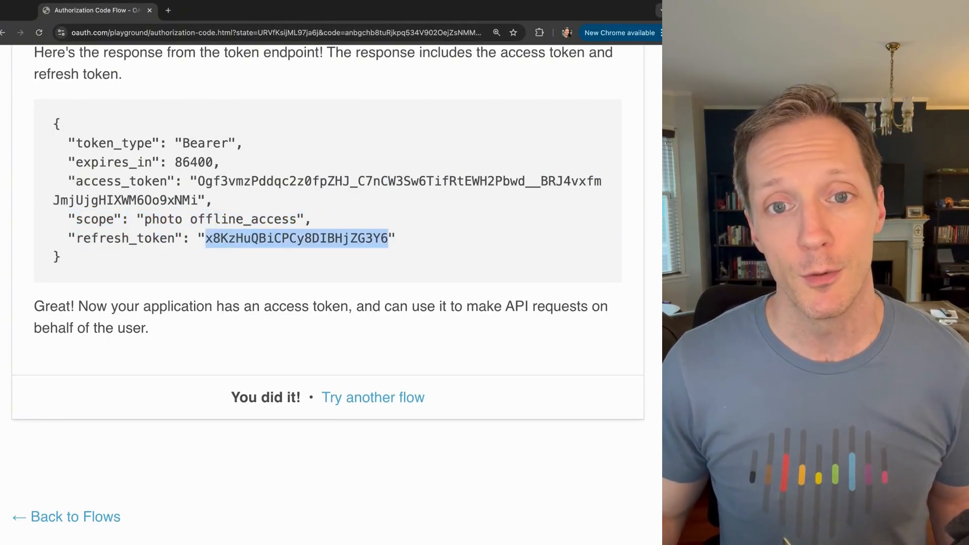
mouse_move(241, 254)
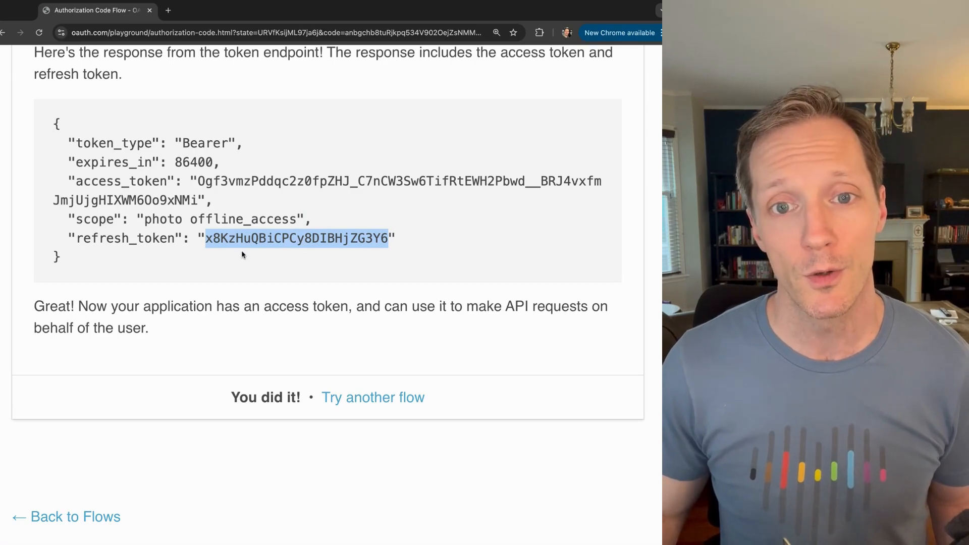